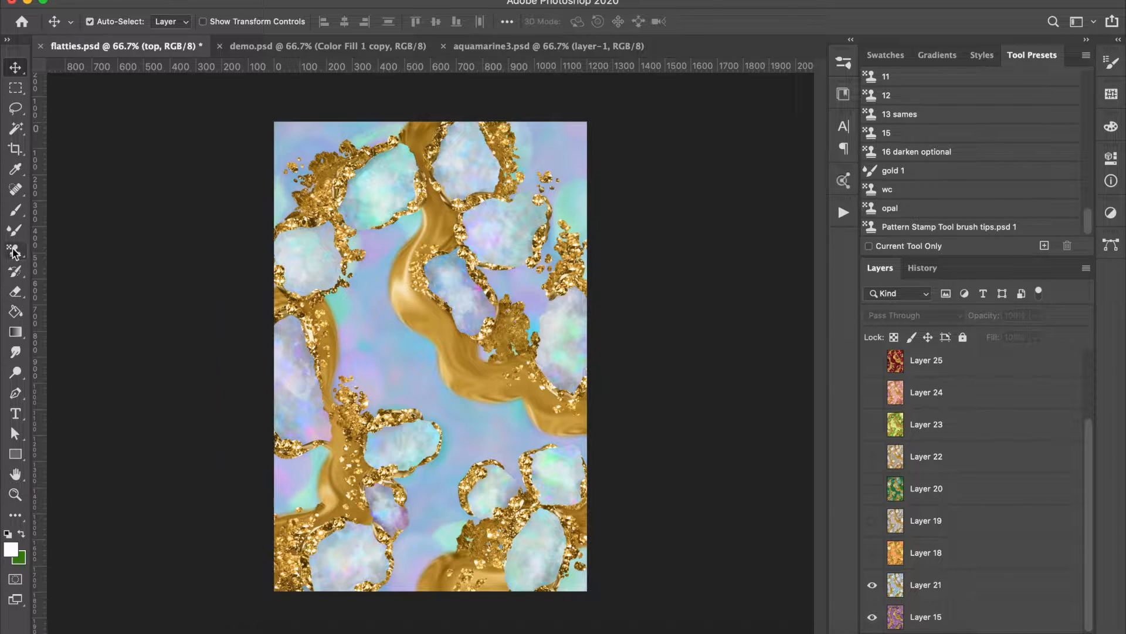
Step: Return from the browser megapack preview and toggle the aquamarine layer to reveal the amethyst version
click(15, 250)
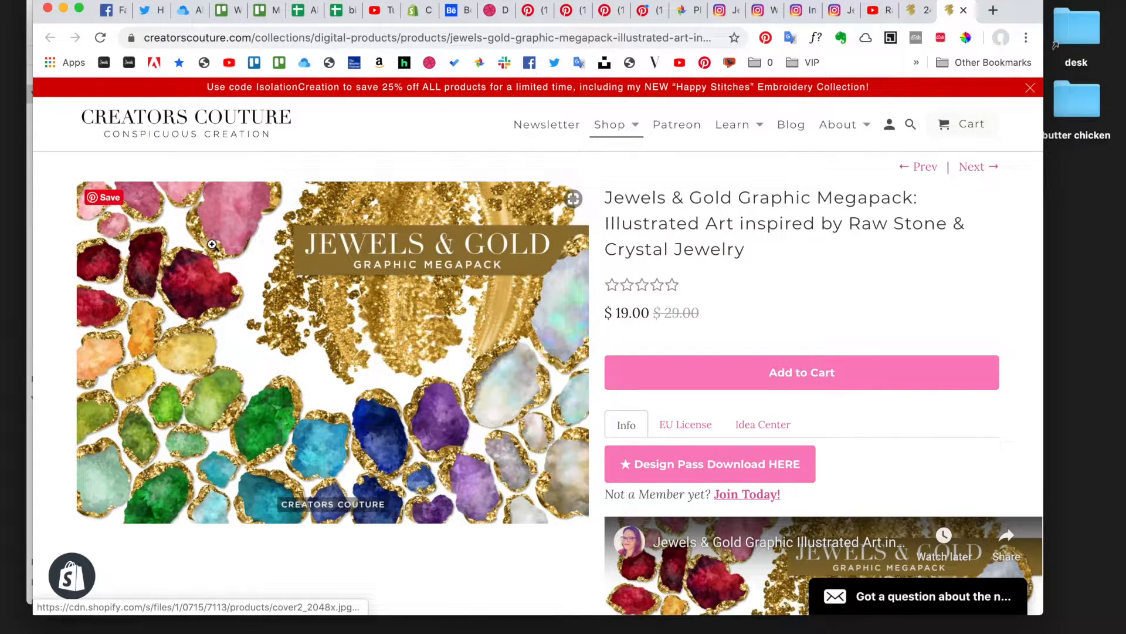
mouse_move(556, 430)
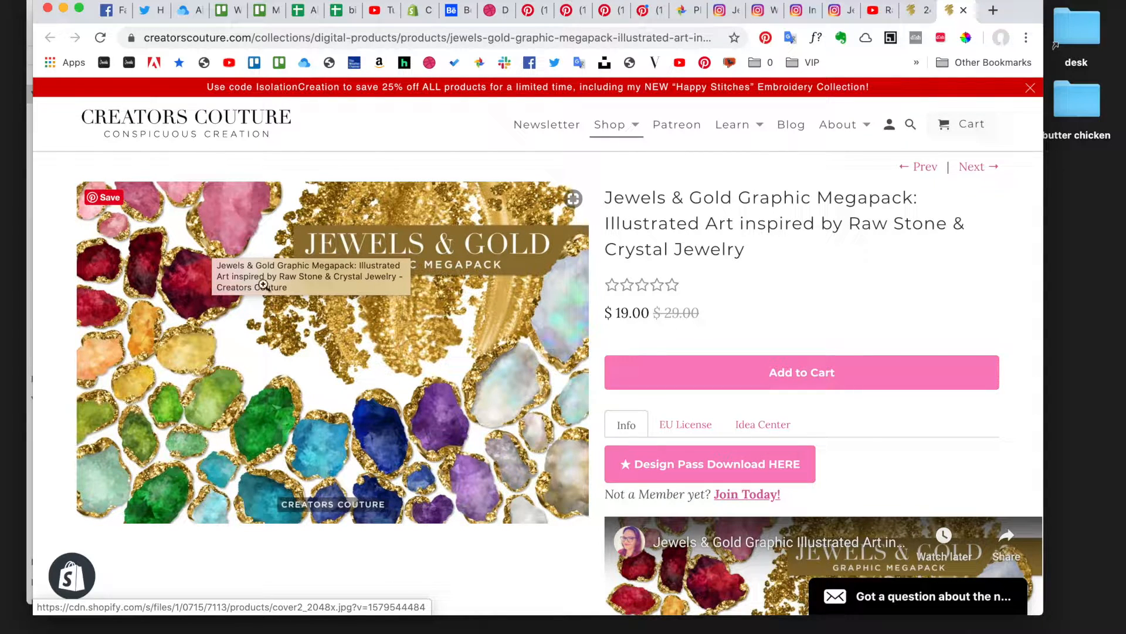
mouse_move(47, 278)
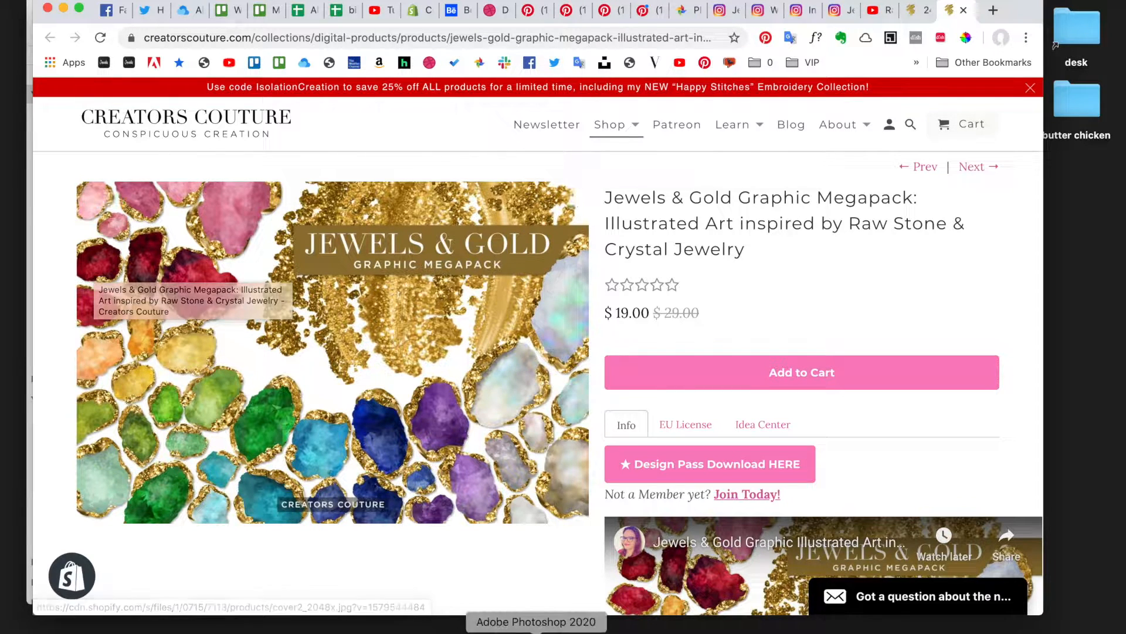
click(535, 621)
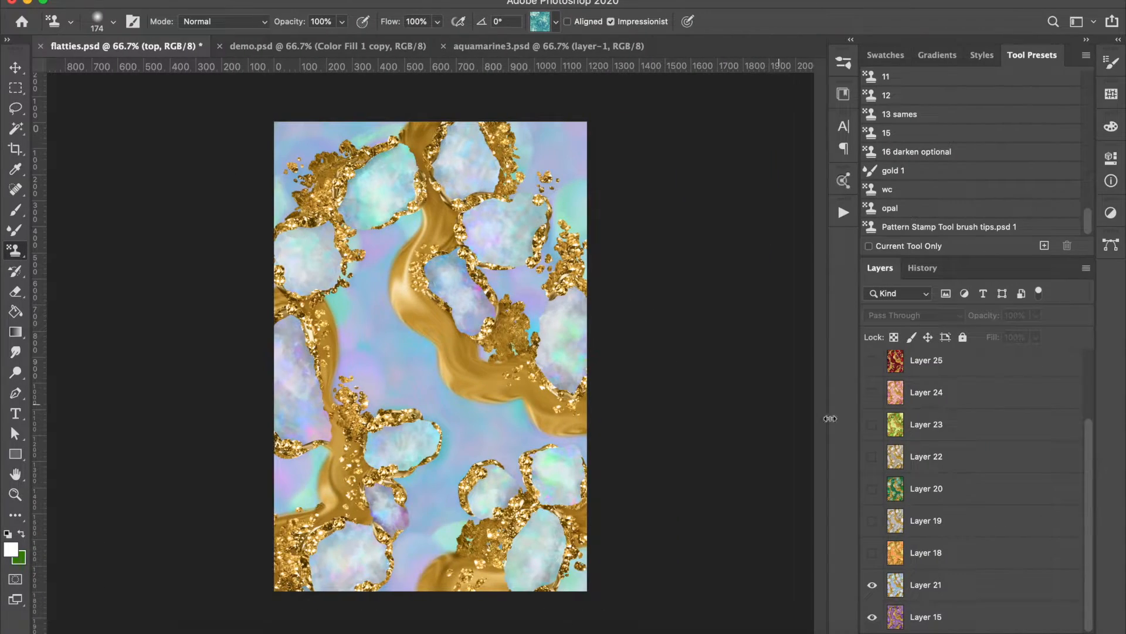
click(873, 584)
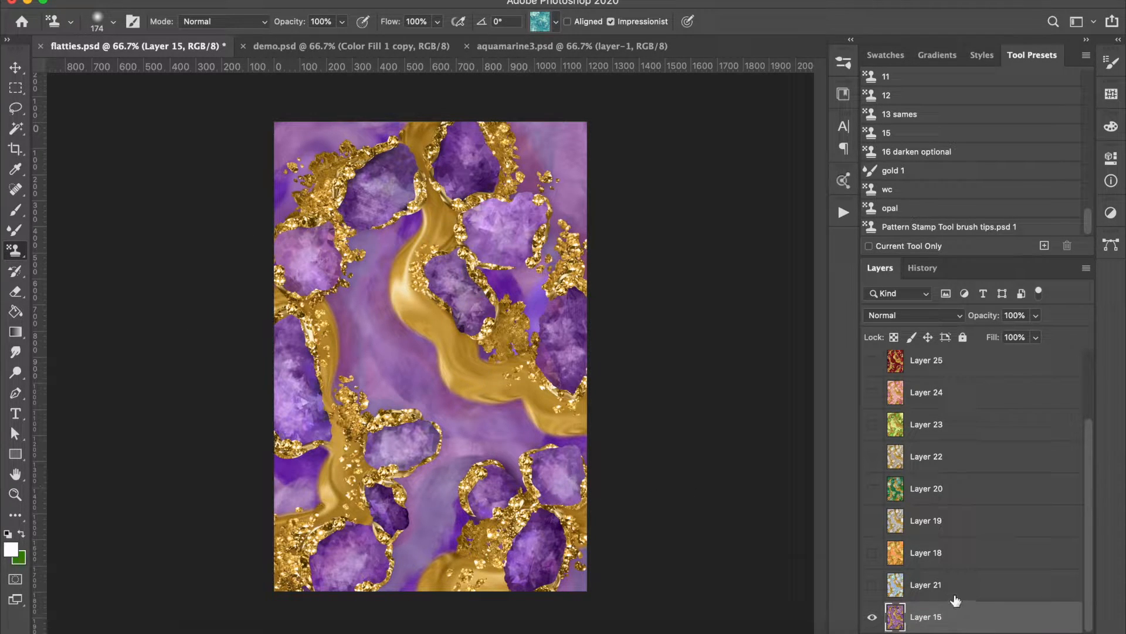
mouse_move(934, 593)
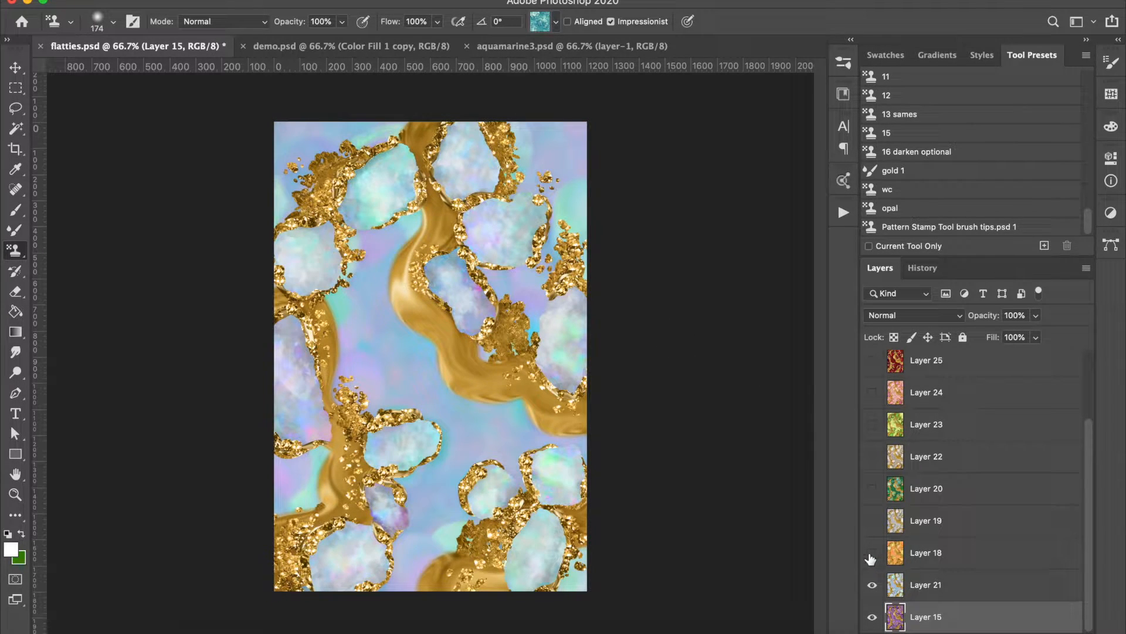
click(871, 520)
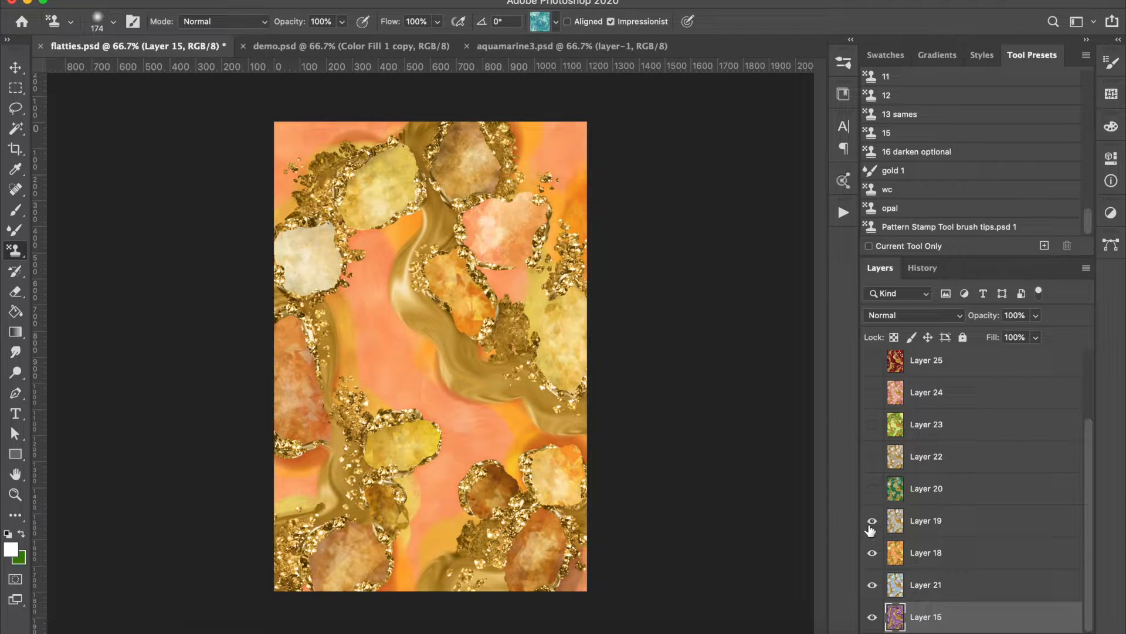
Step: Show the citrine orange, raw diamond grey and upper variant layers up to the teal Layer 27
click(872, 553)
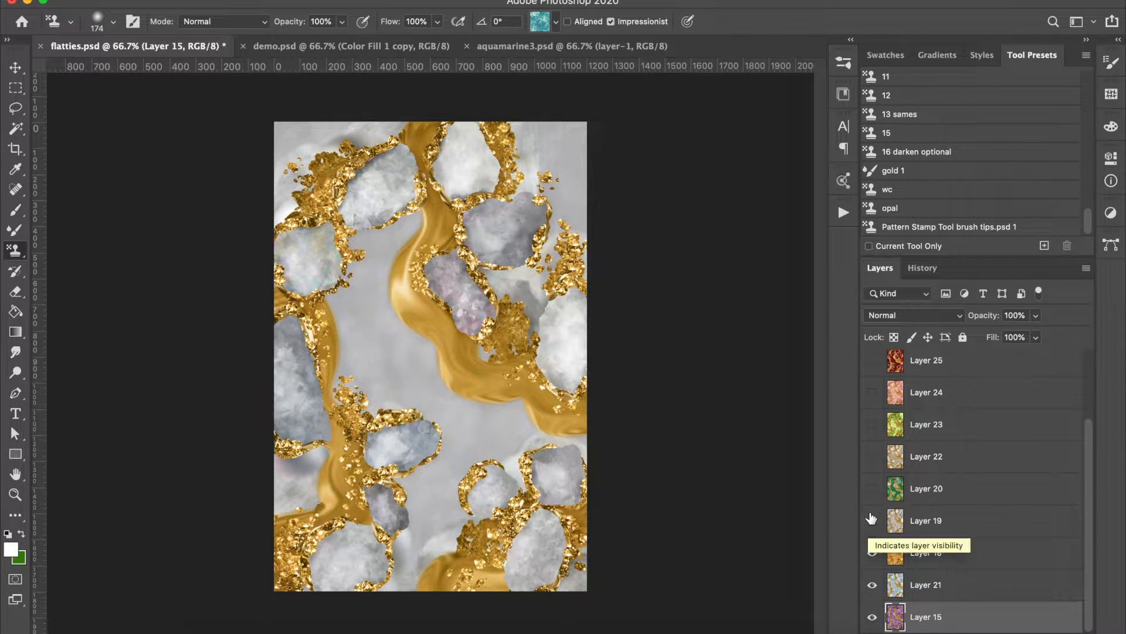
click(873, 463)
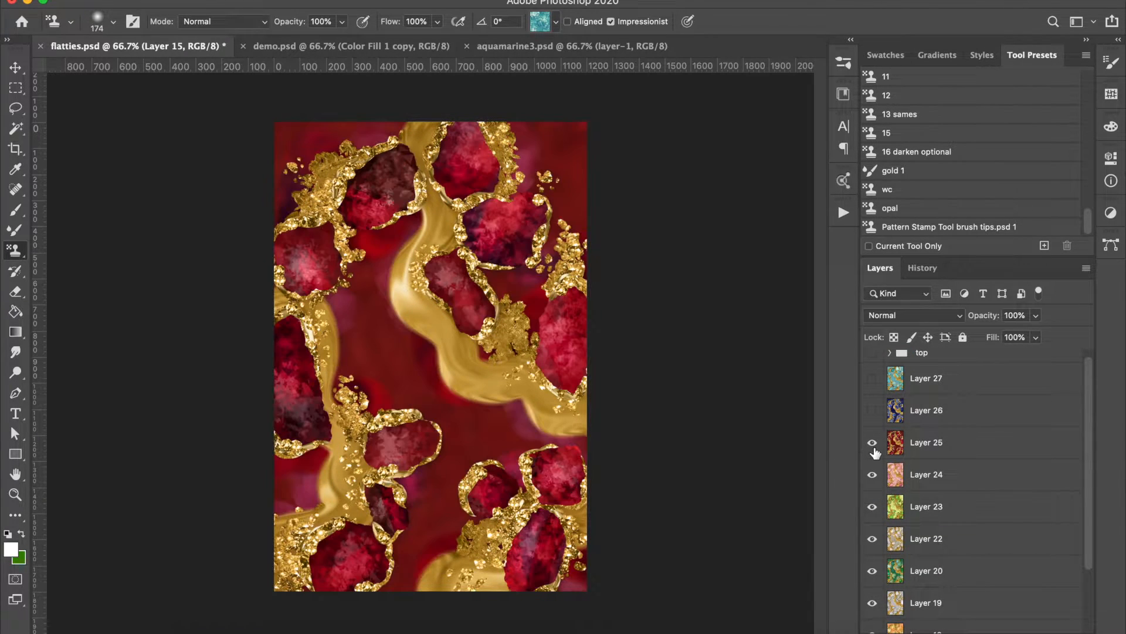
click(927, 442)
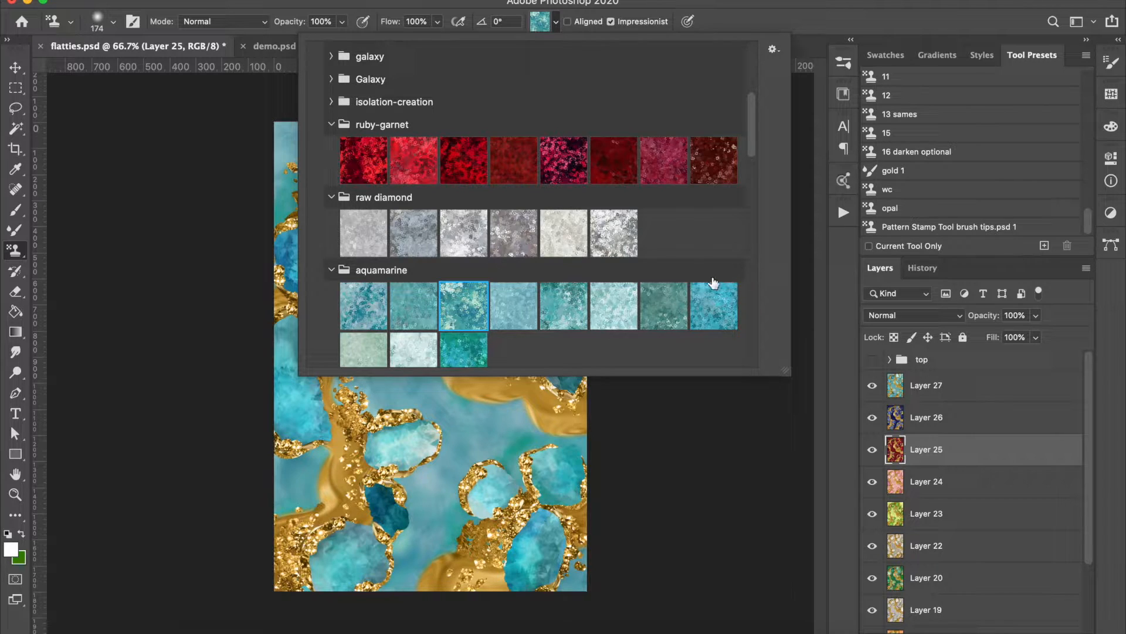
mouse_move(727, 211)
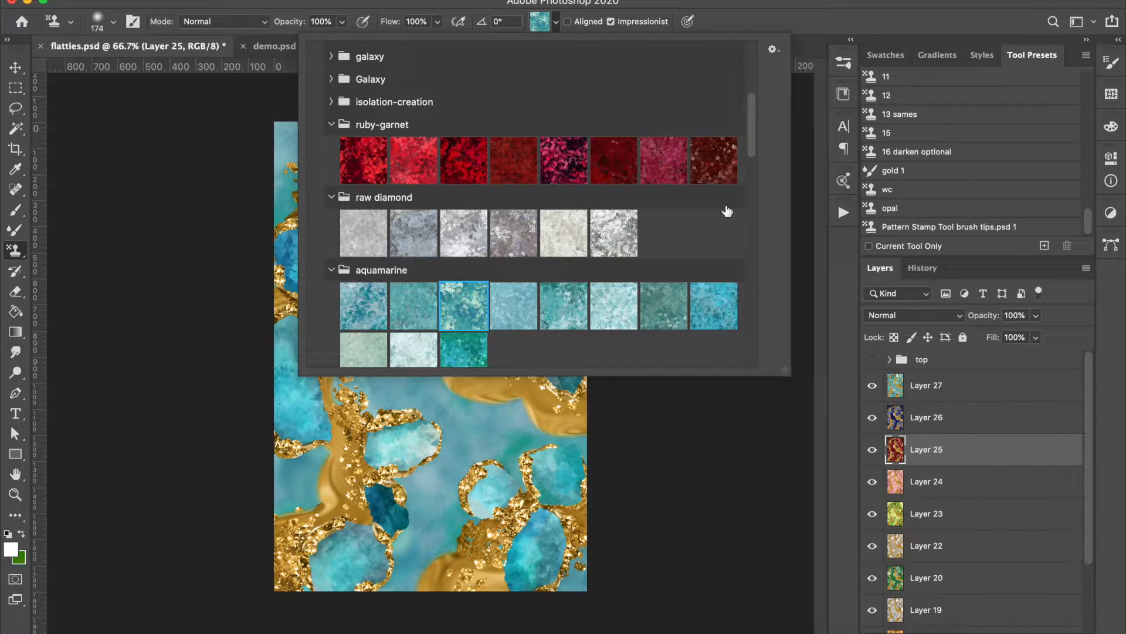
Step: Scroll through the gem pattern folders in the Pattern picker
scroll(down, 3)
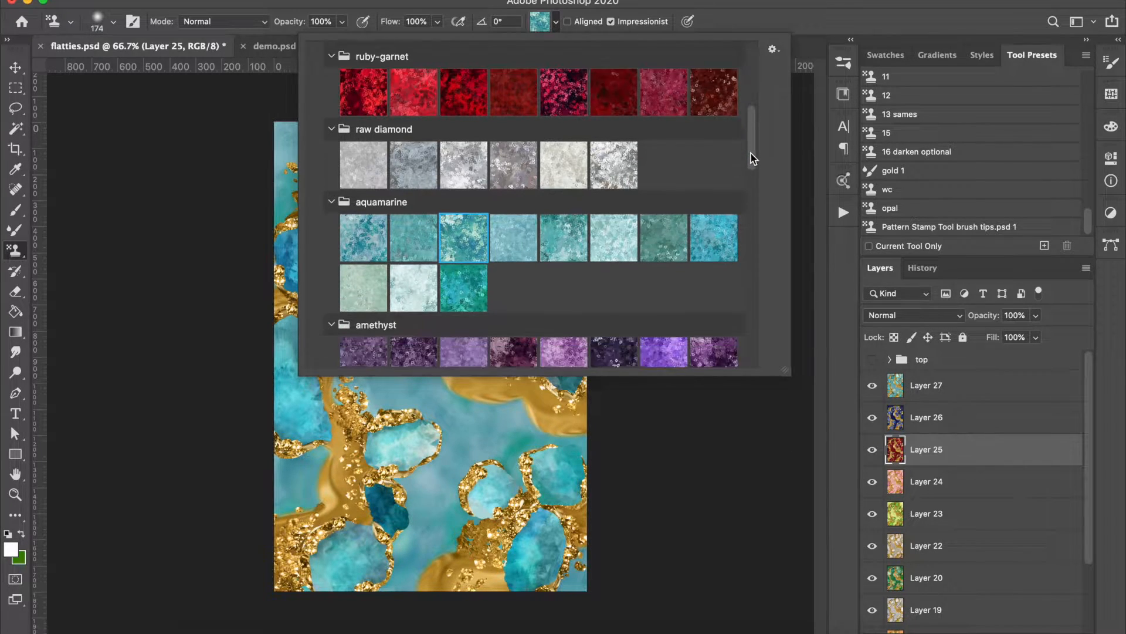
scroll(down, 3)
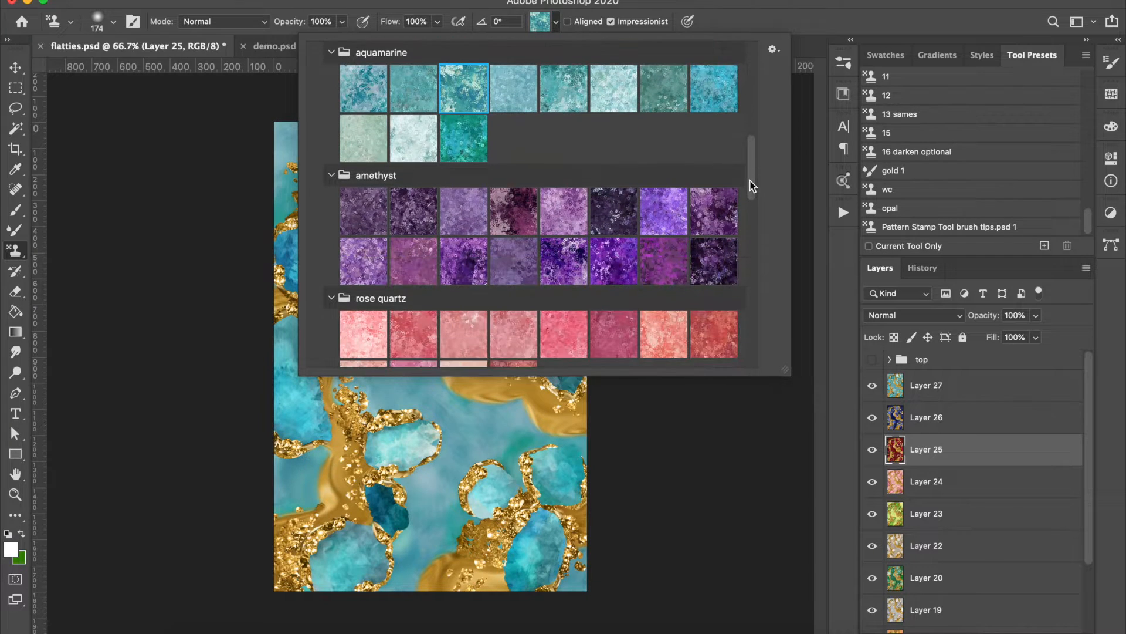
scroll(down, 3)
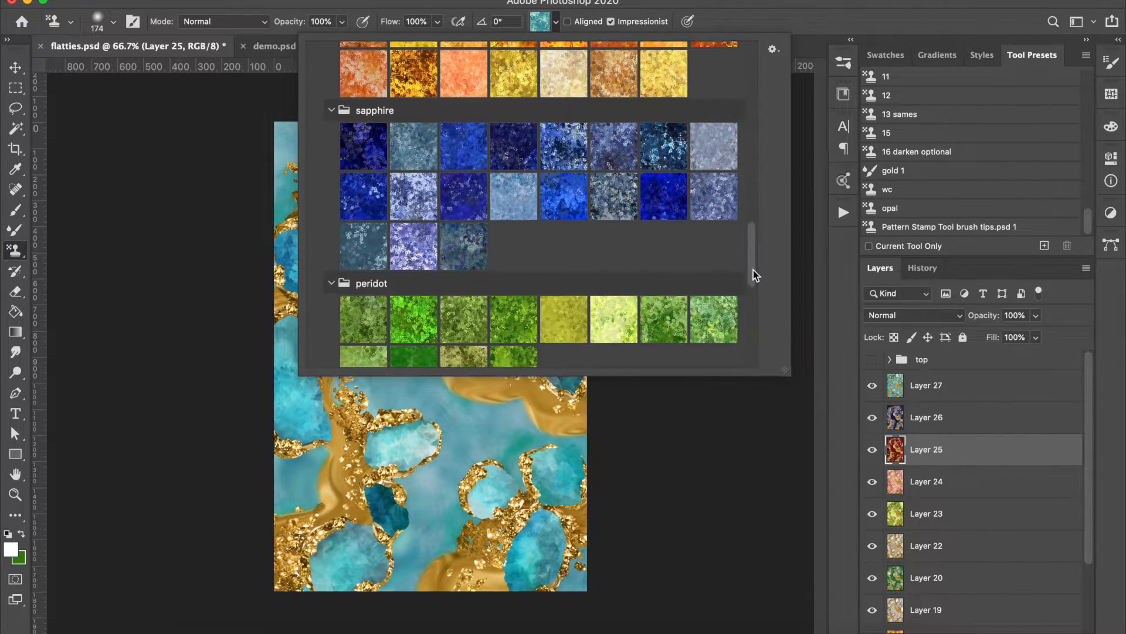
scroll(down, 3)
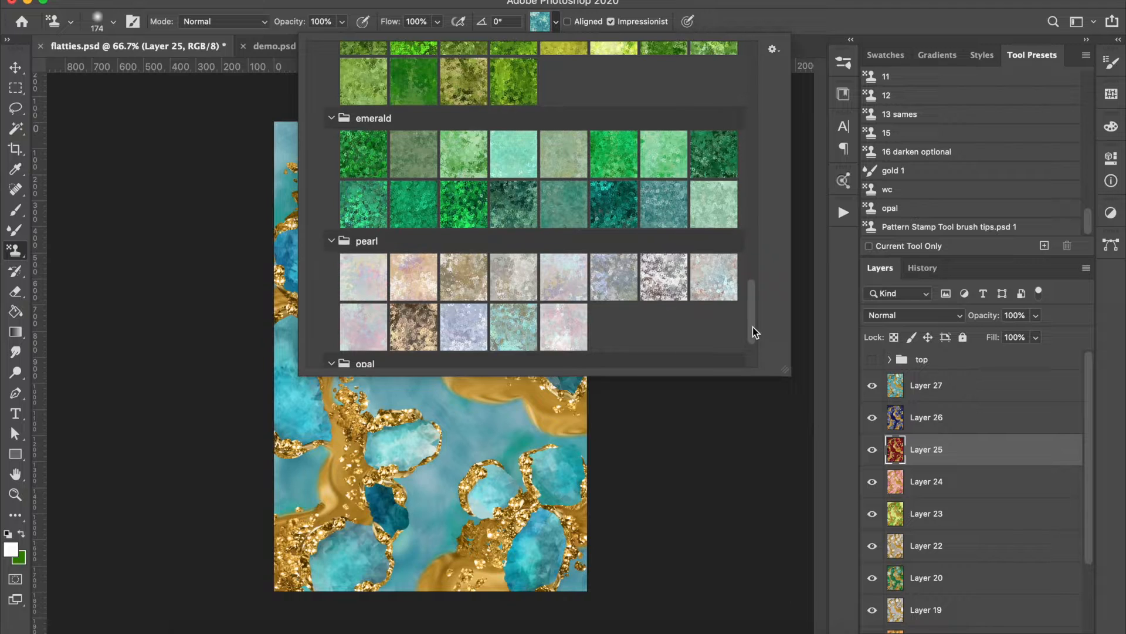
scroll(down, 3)
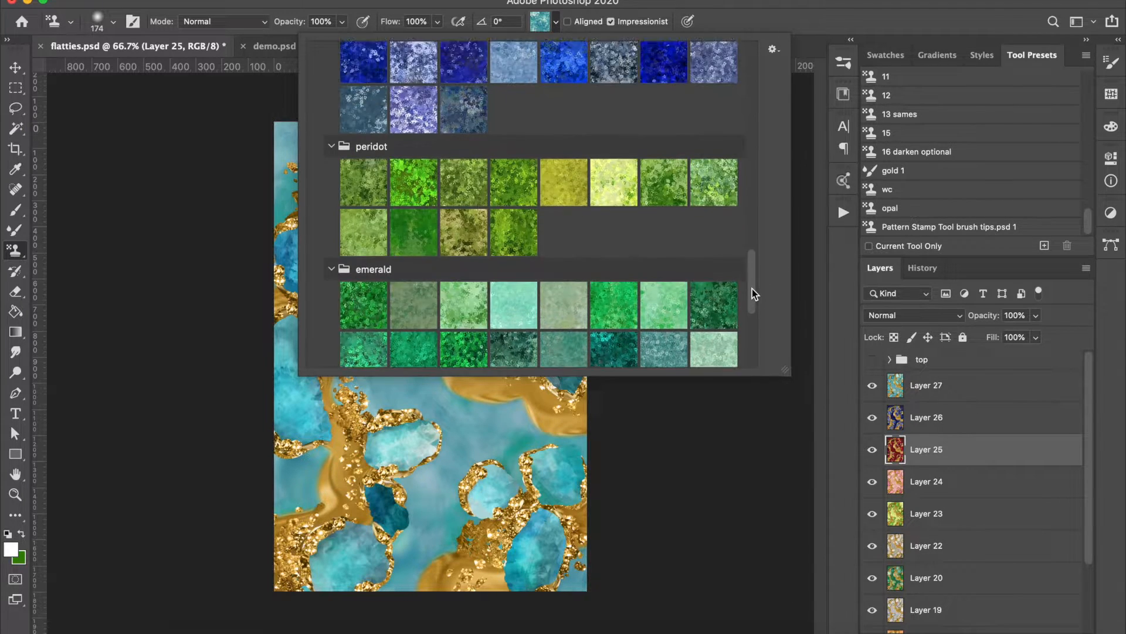
scroll(down, 3)
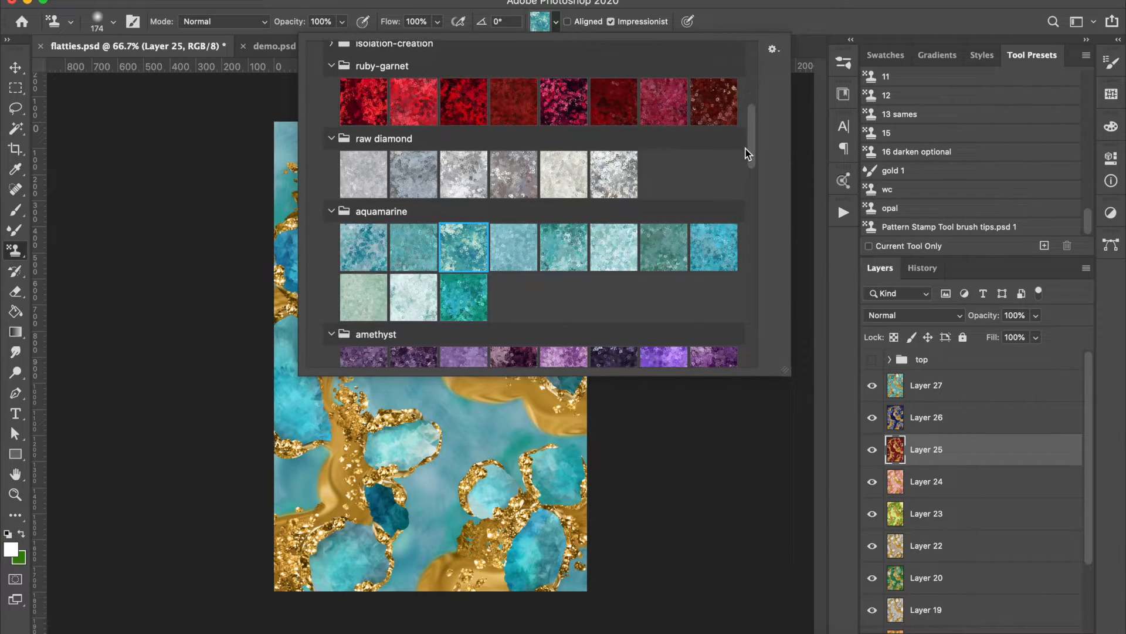
scroll(down, 3)
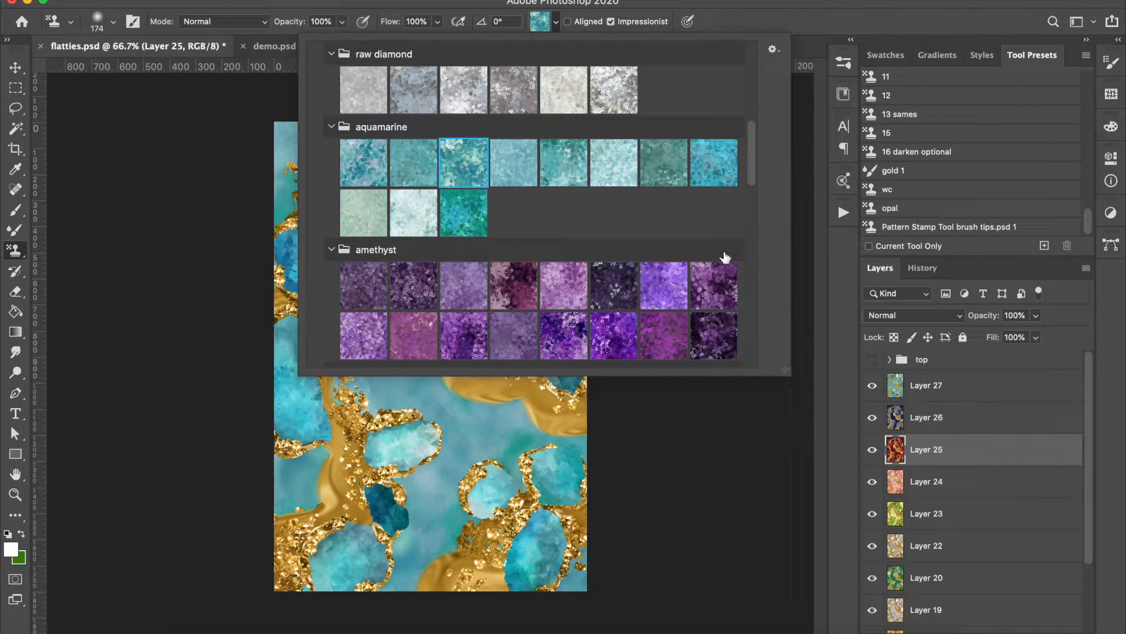
scroll(down, 3)
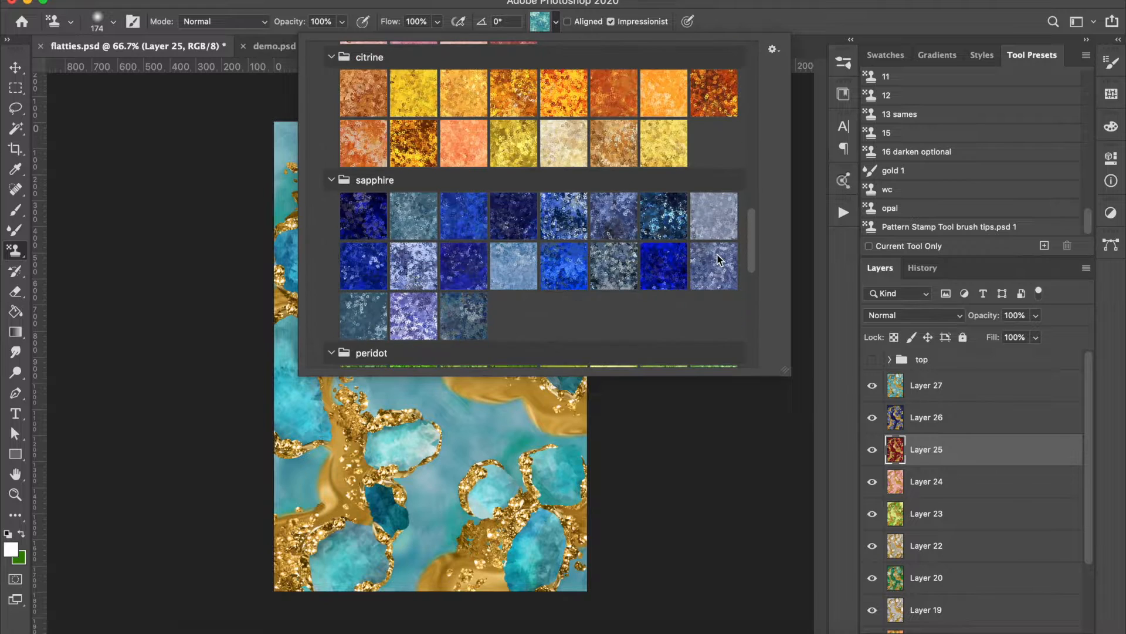
scroll(down, 3)
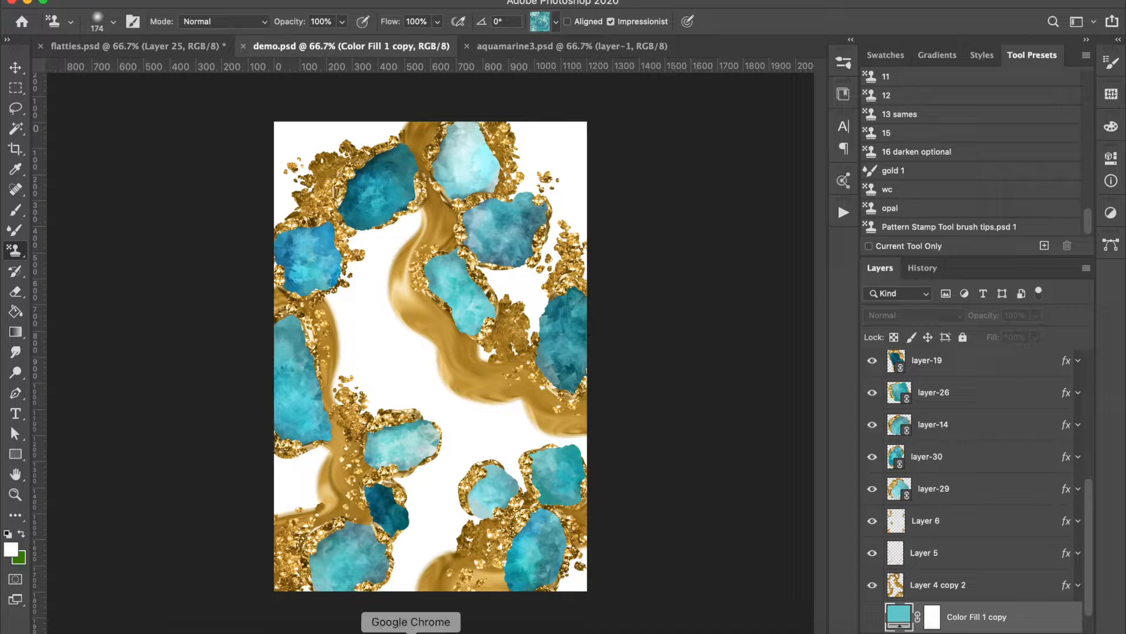
click(410, 621)
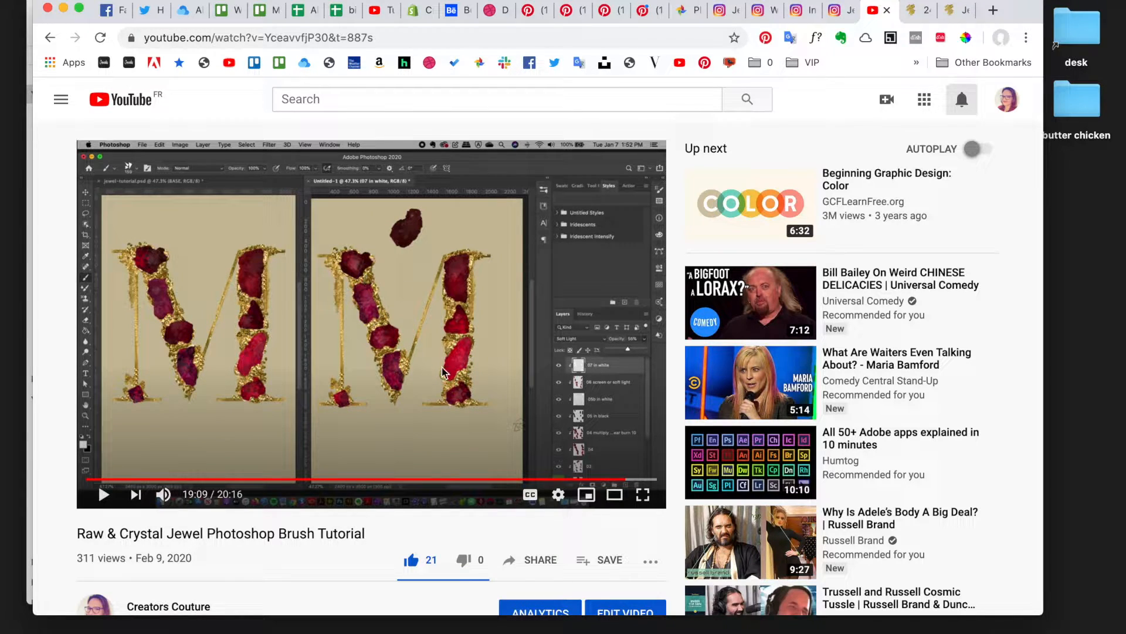
mouse_move(247, 476)
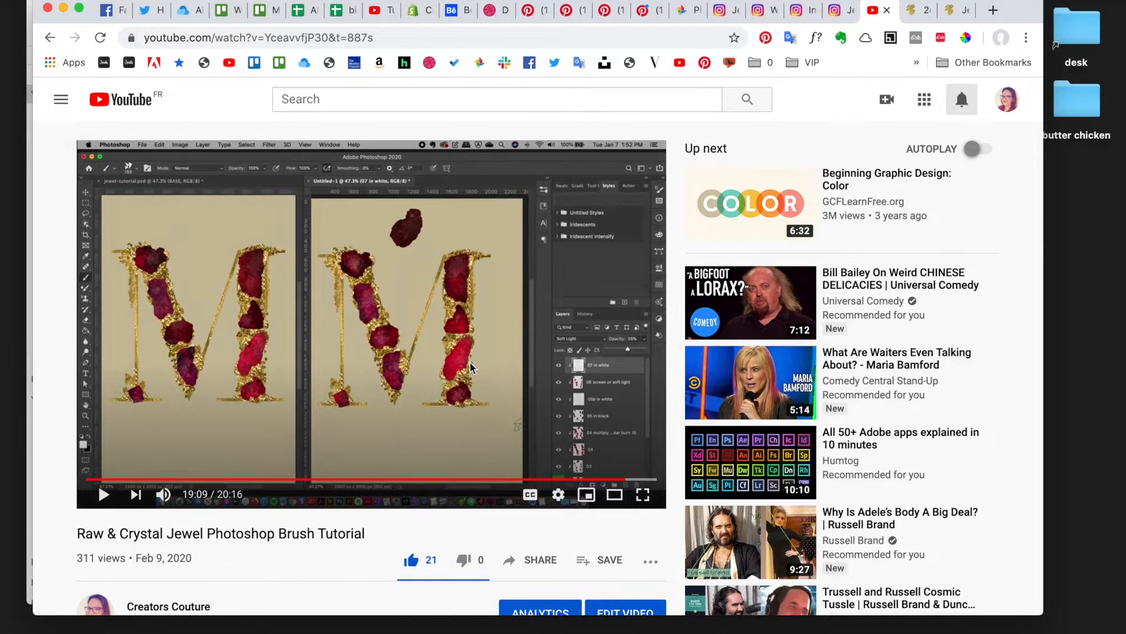
mouse_move(540, 560)
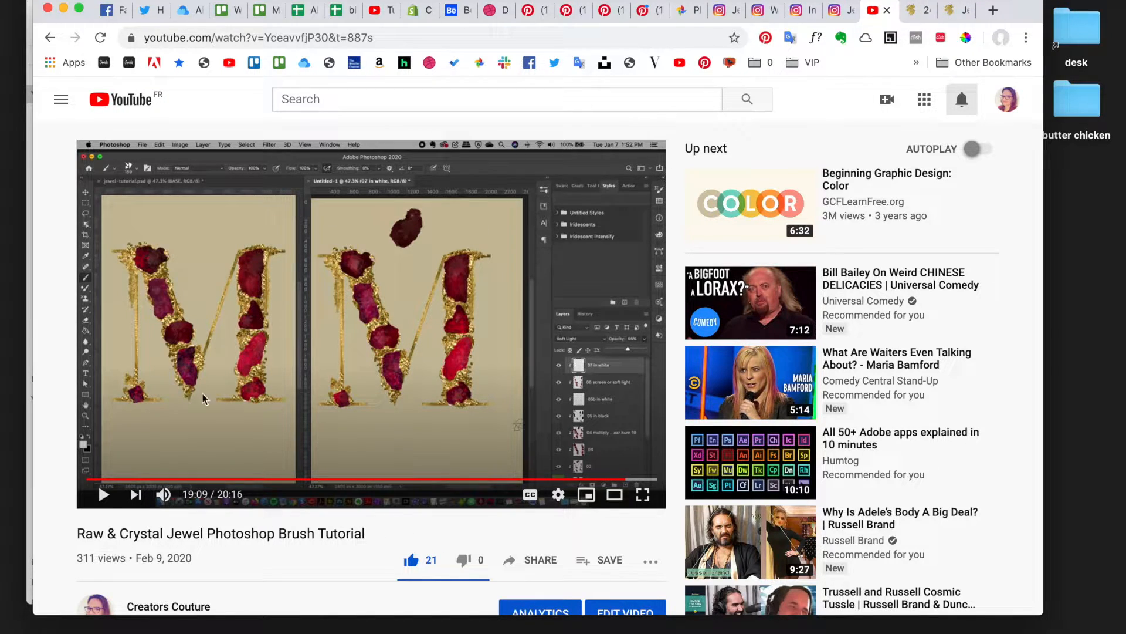
mouse_move(749, 382)
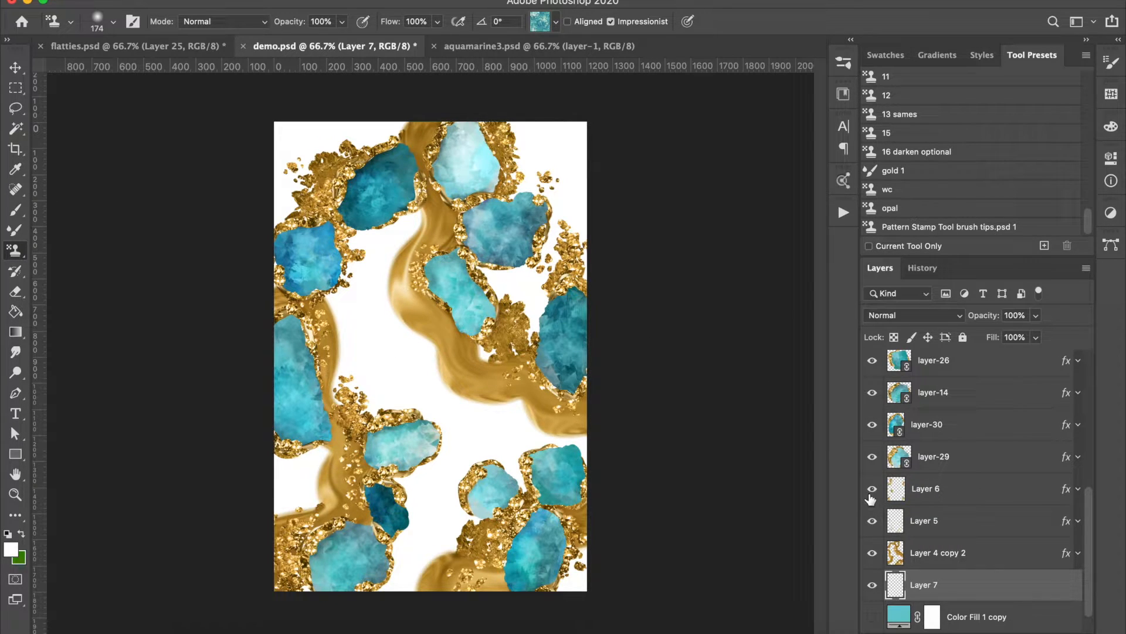
Step: Target Layer 5, then the empty Layer 7, and bring up the Pattern Stamp pattern library
click(871, 488)
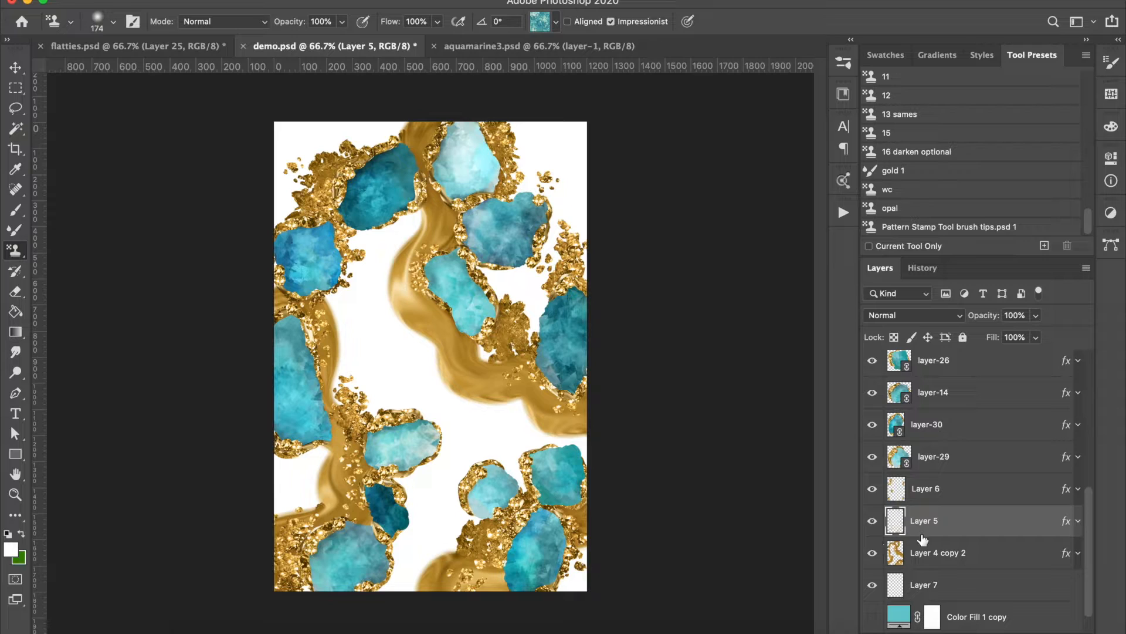
click(924, 584)
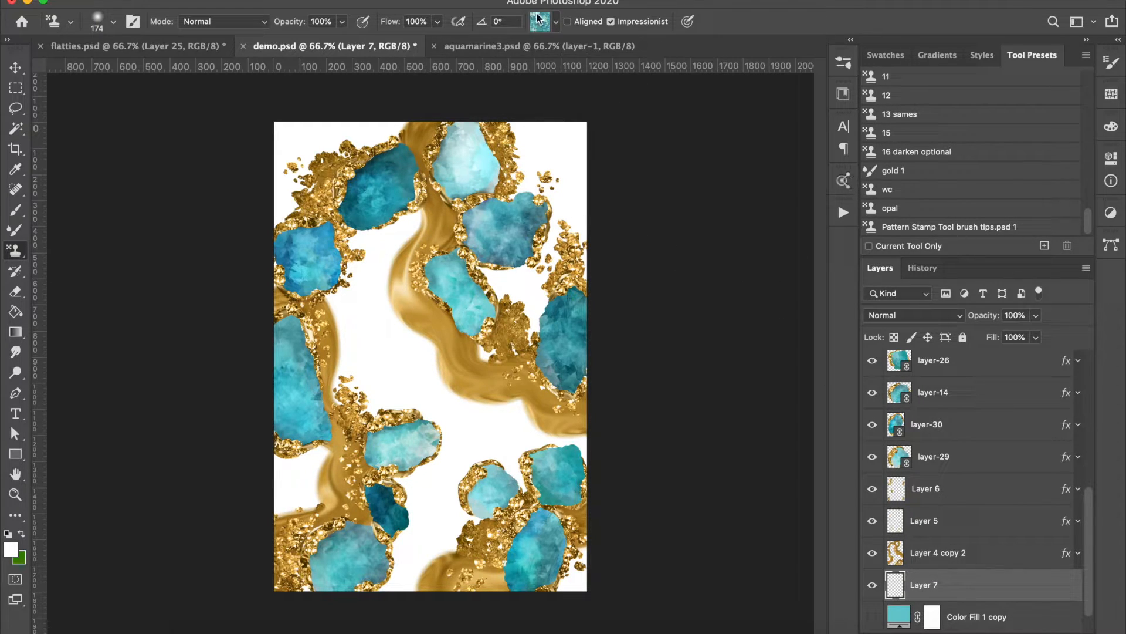
click(539, 21)
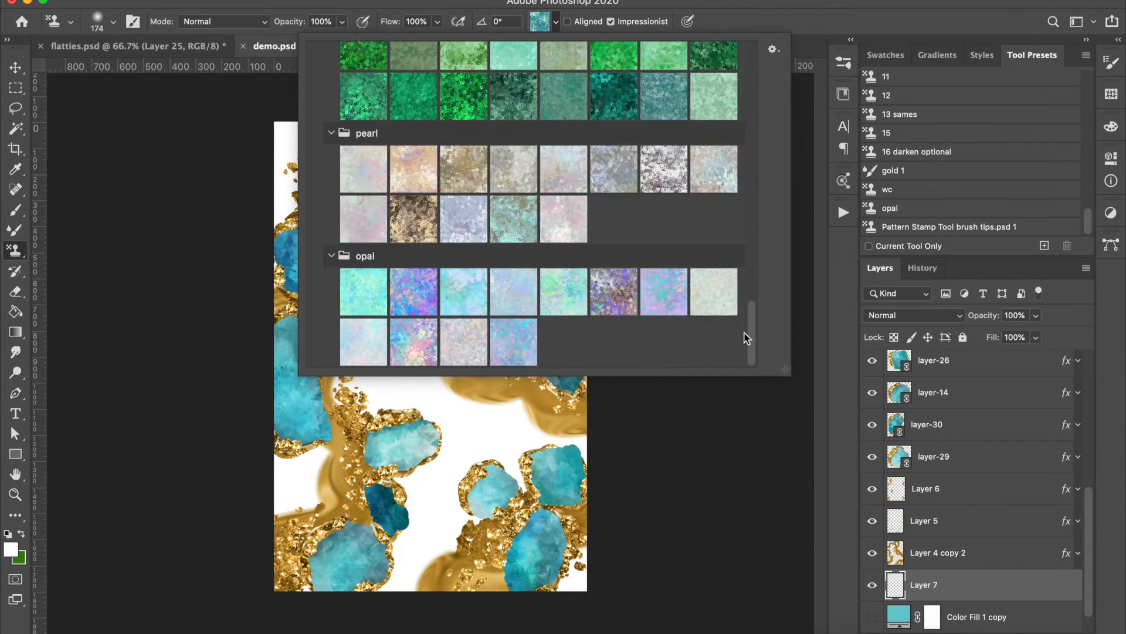
Step: Pick an aquamarine pattern and paint teal texture along the top edge and across the background centre of Layer 7
scroll(down, 3)
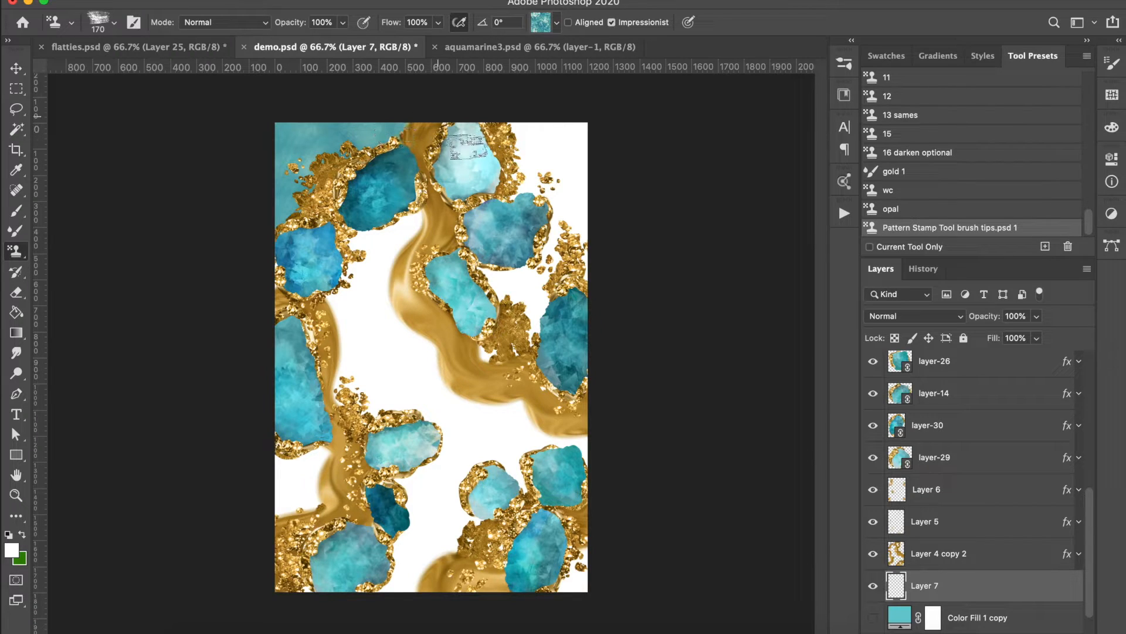
click(544, 23)
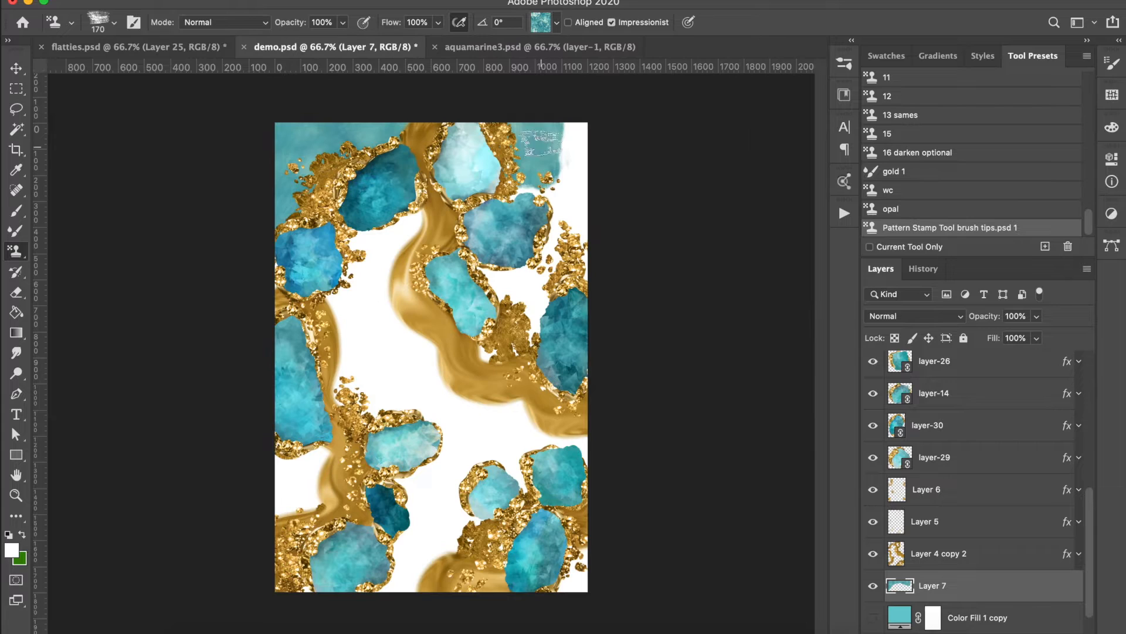
click(546, 255)
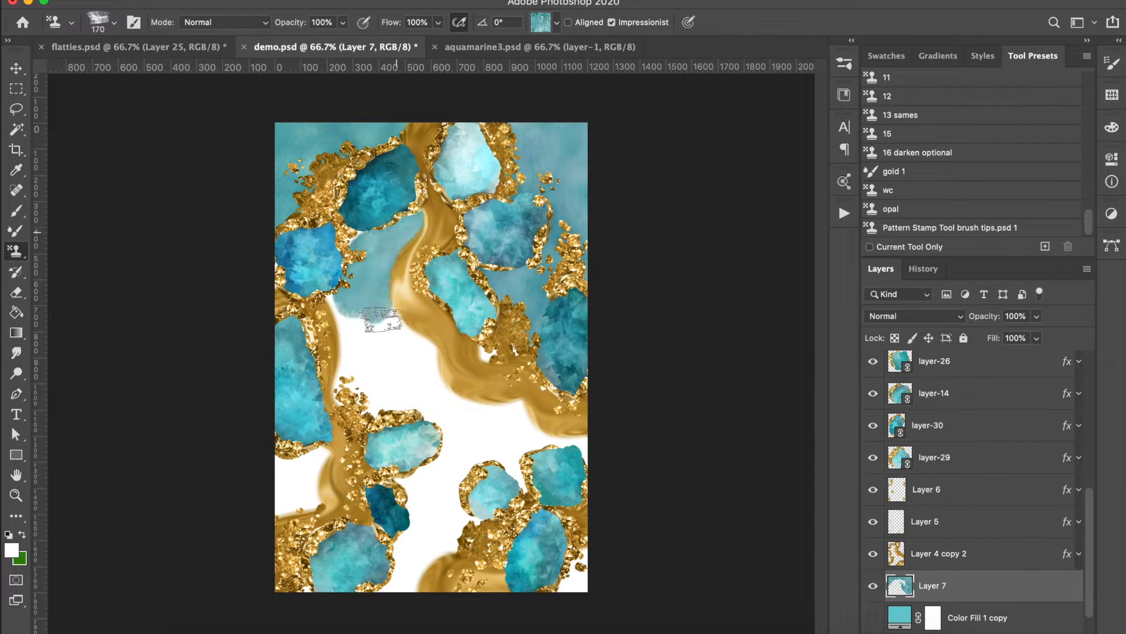
drag(381, 320, 345, 352)
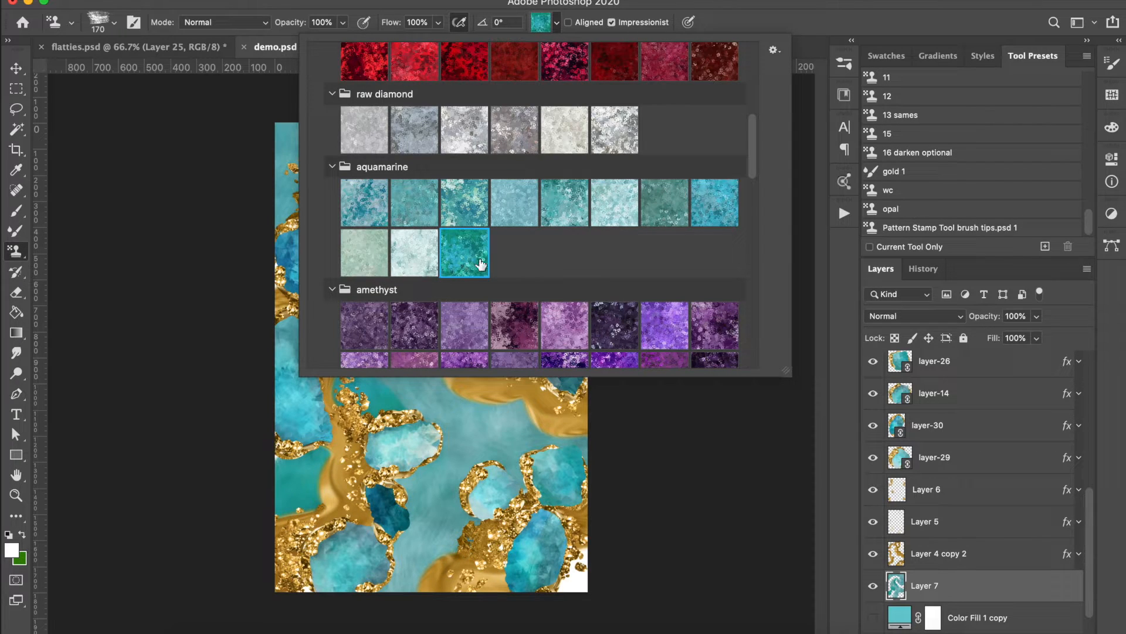
Step: Choose the deeper green aquamarine pattern before hiding the gold and background layers
click(614, 202)
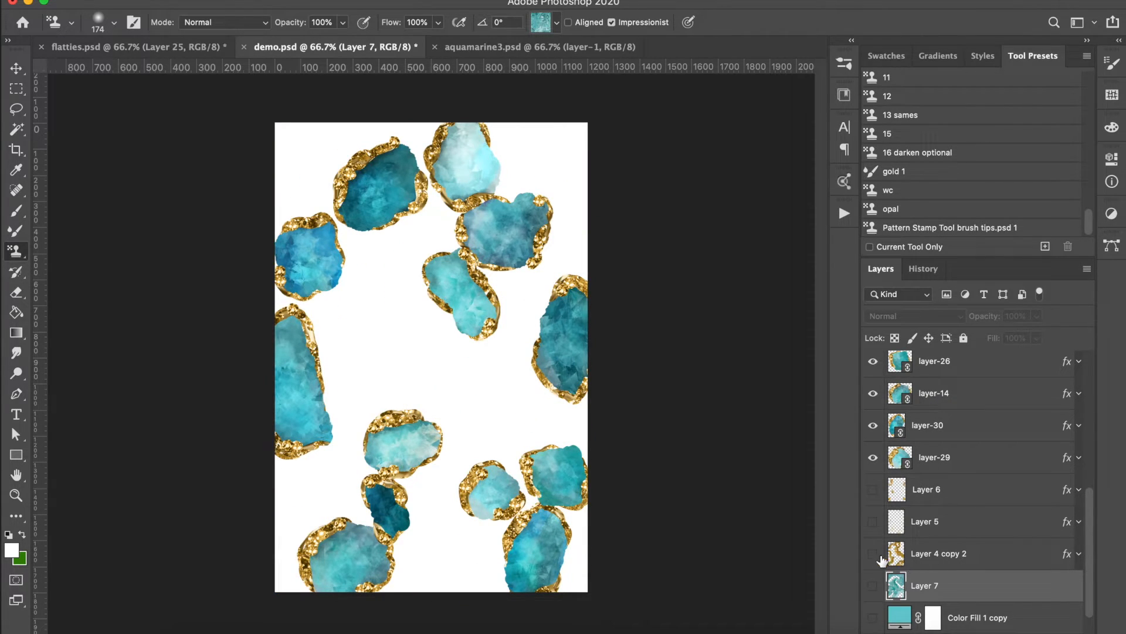
Step: Show the gold swirl, gold flake and painted aquamarine background layers again
click(873, 520)
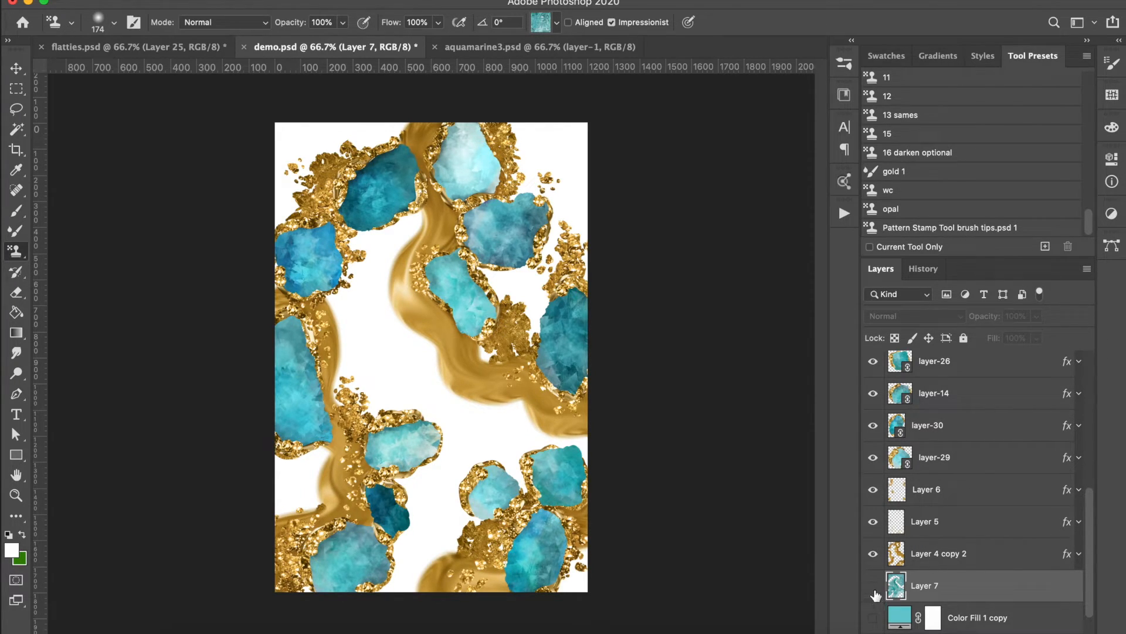
click(873, 585)
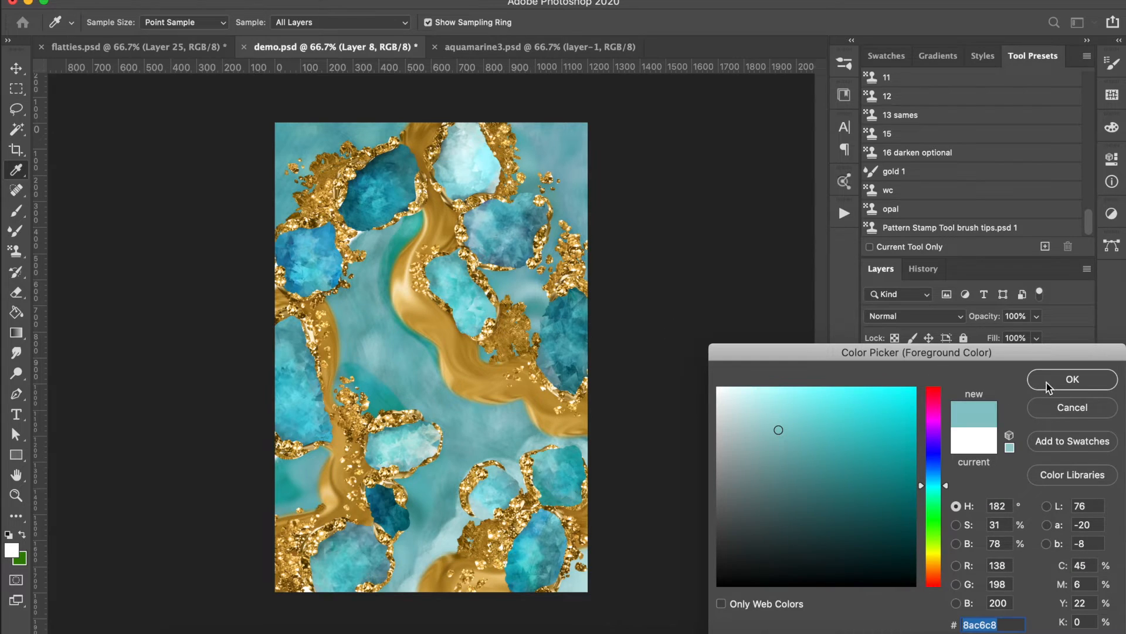
Step: Confirm the pale aquamarine 8ac6c8 colour and draw a tall card rectangle over the centre
click(1072, 379)
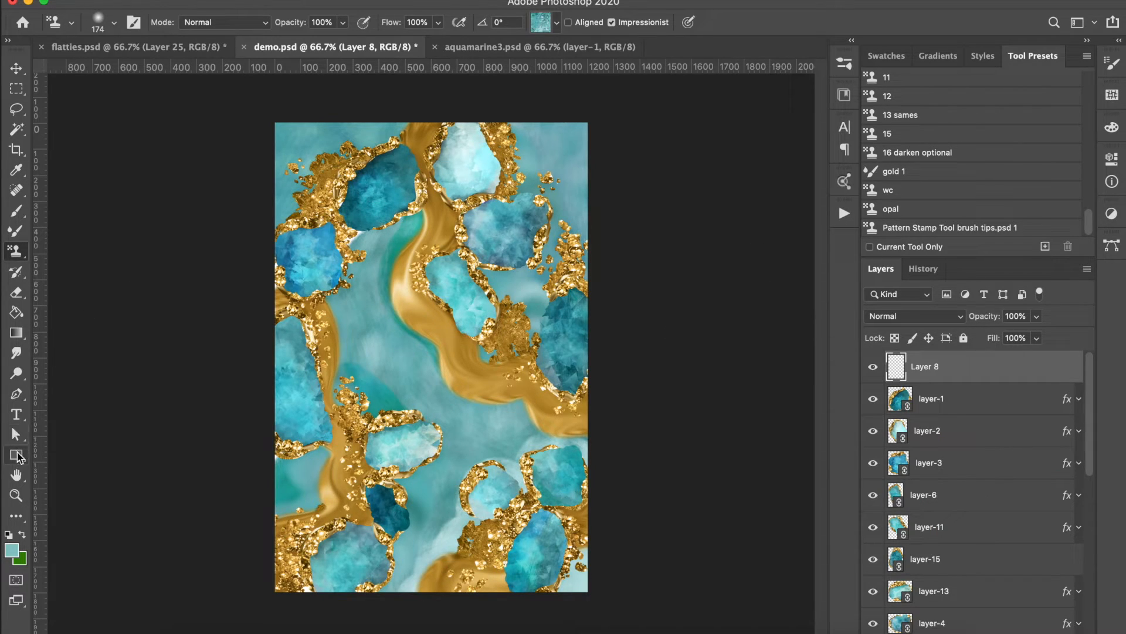
drag(336, 185, 411, 285)
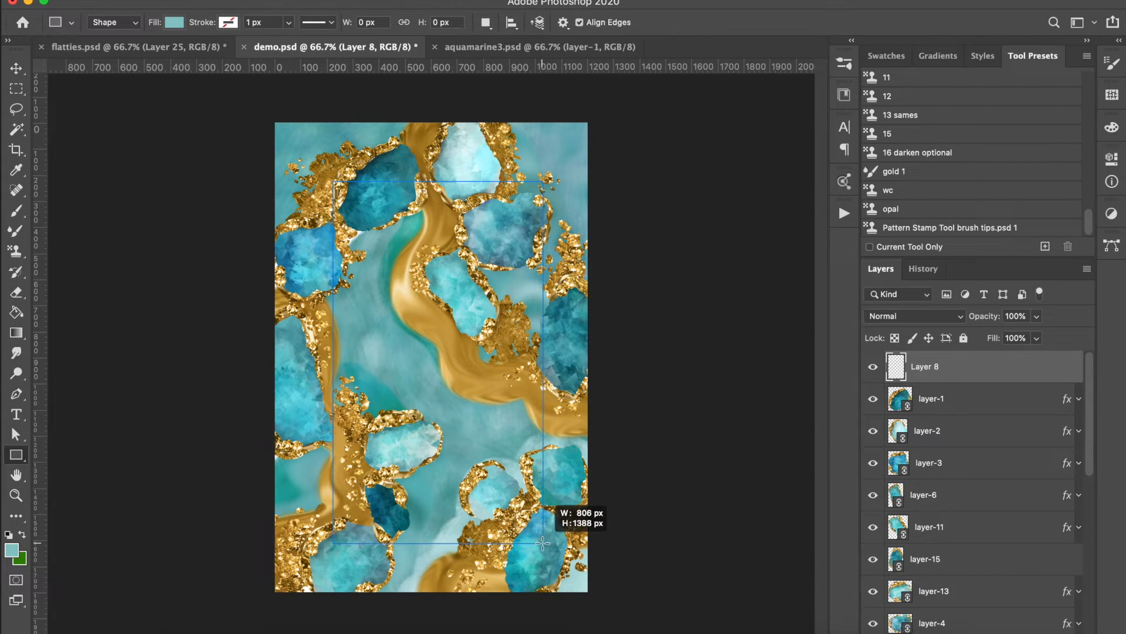
drag(336, 183, 535, 542)
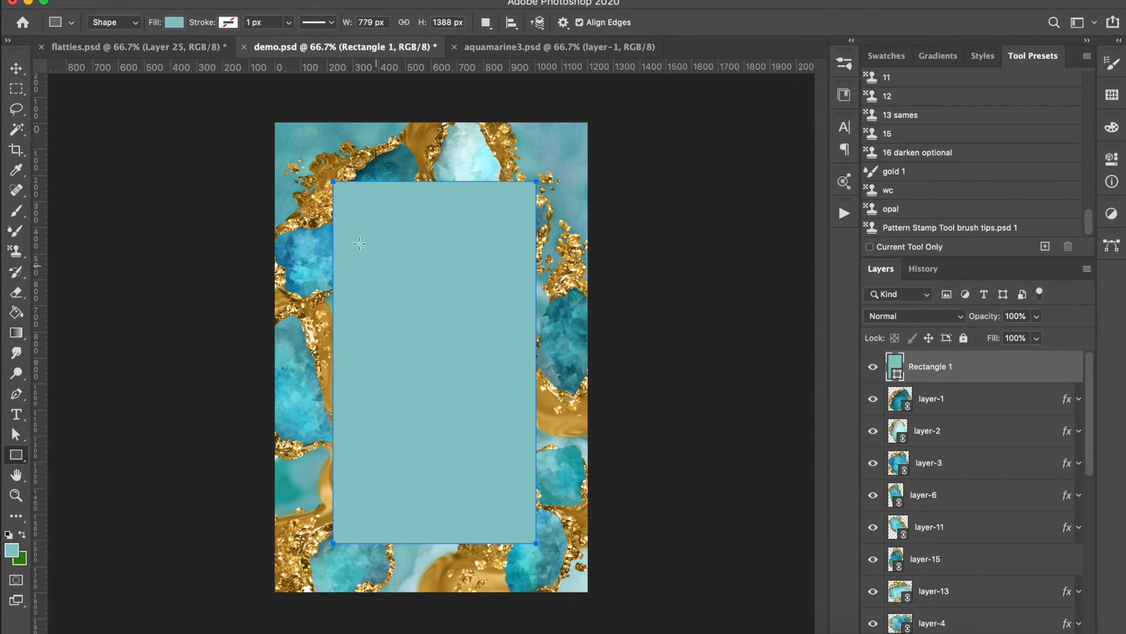
Step: Move the card rectangle toward the bottom, then hide the Rectangle 1 layer
click(16, 67)
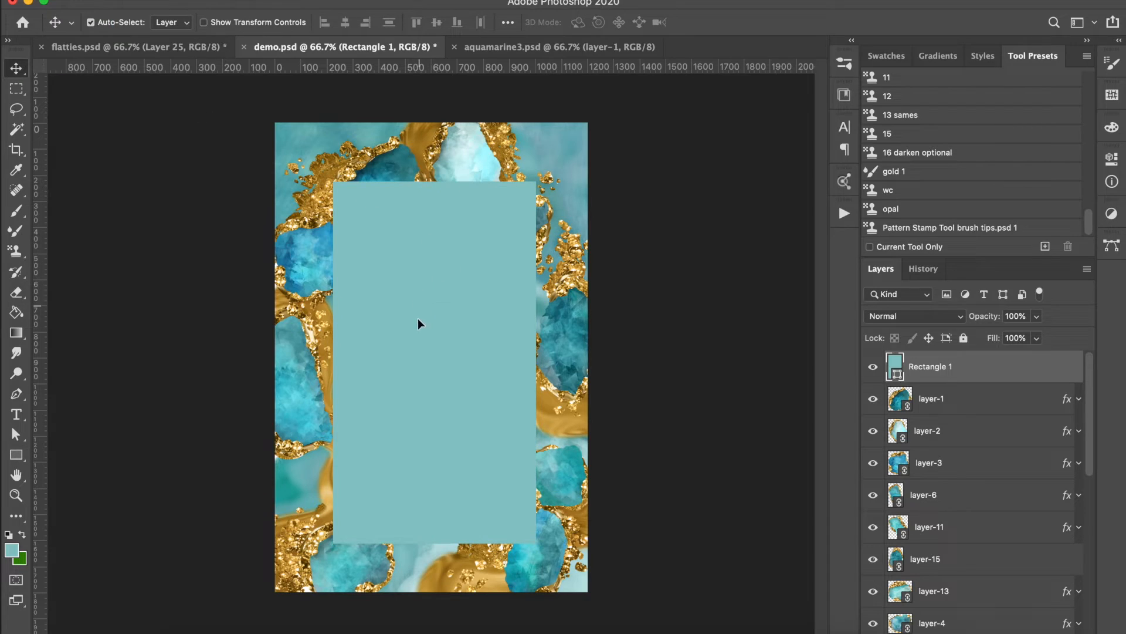
drag(419, 324, 419, 474)
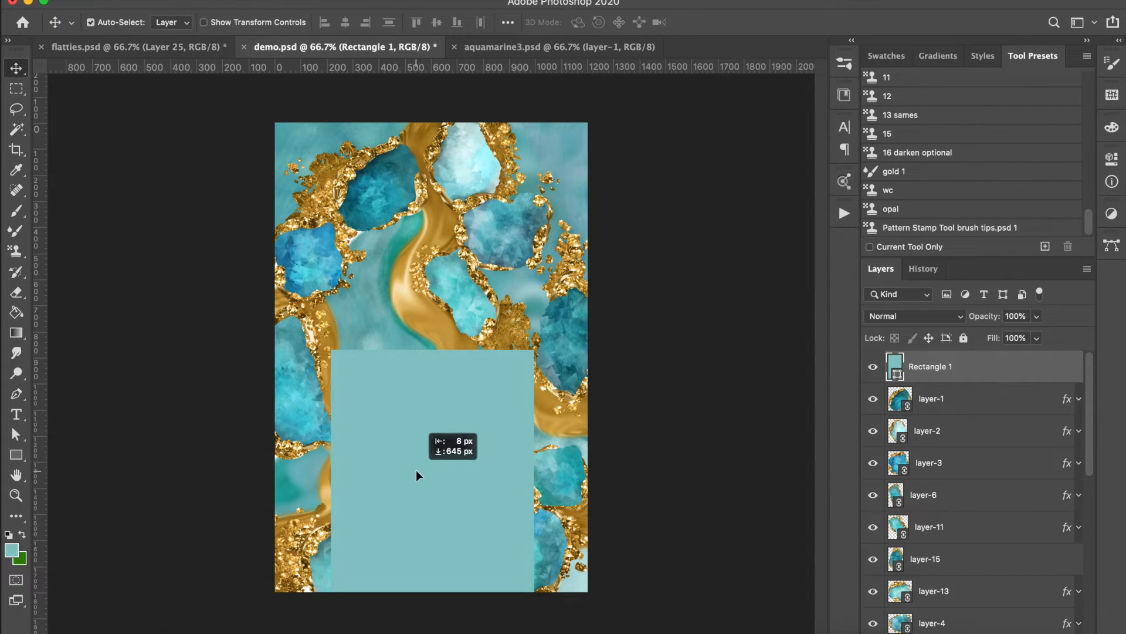
click(872, 366)
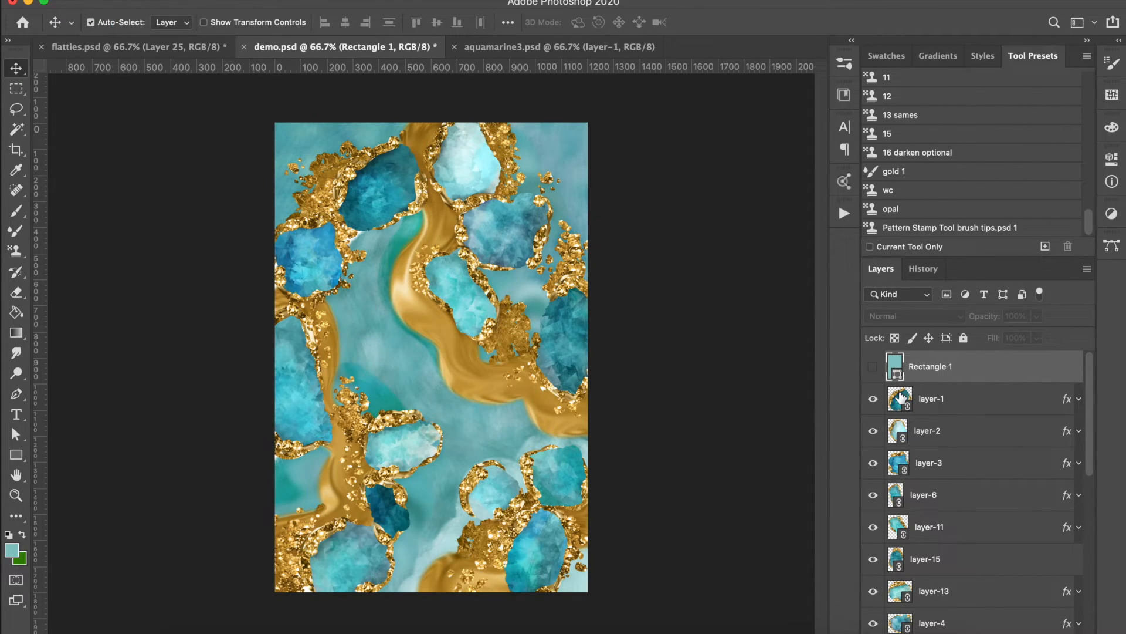
mouse_move(900, 398)
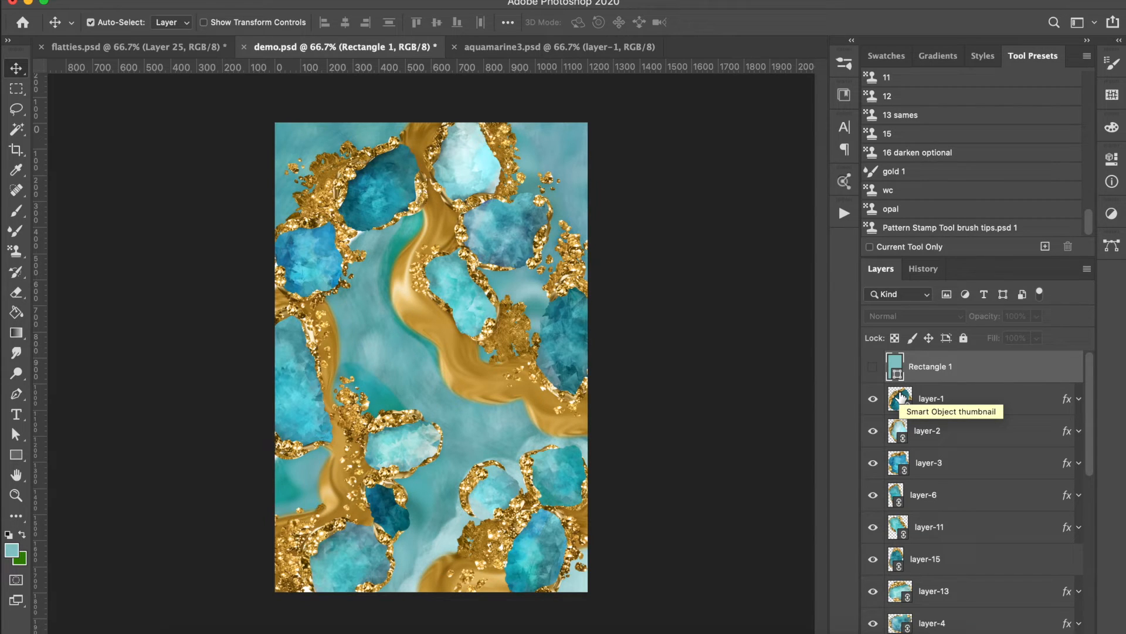
mouse_move(915, 398)
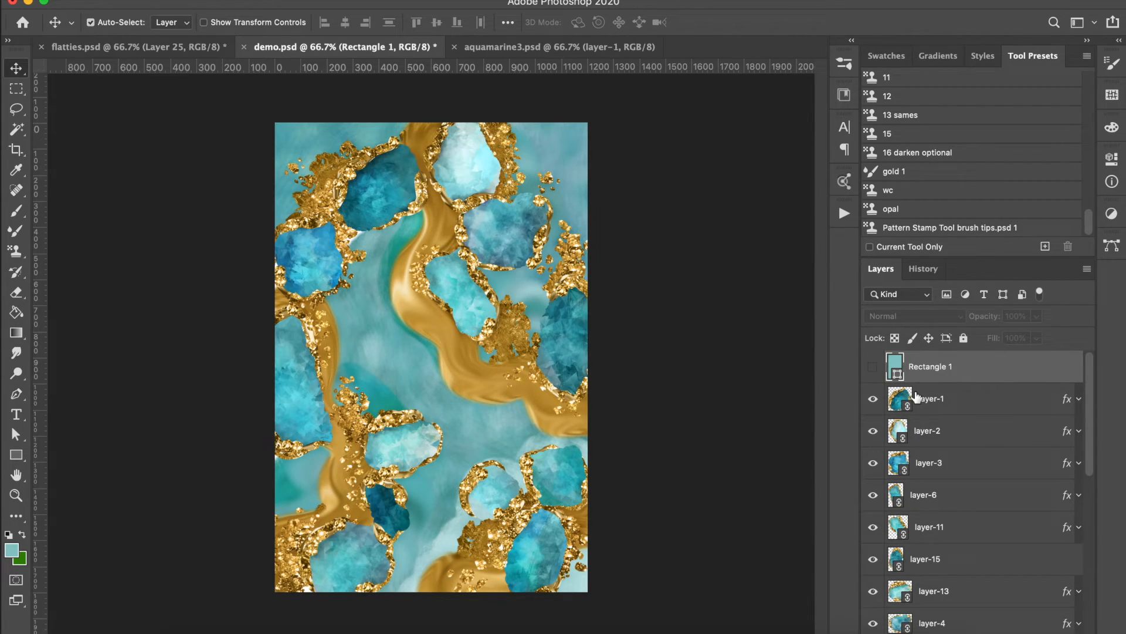